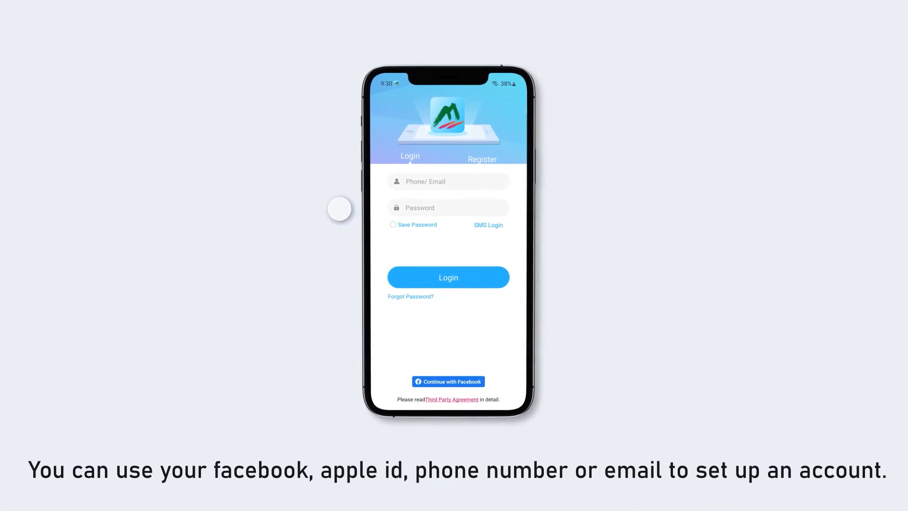
Register an email account, then switch PC Programming on and confirm it with the password
click(481, 159)
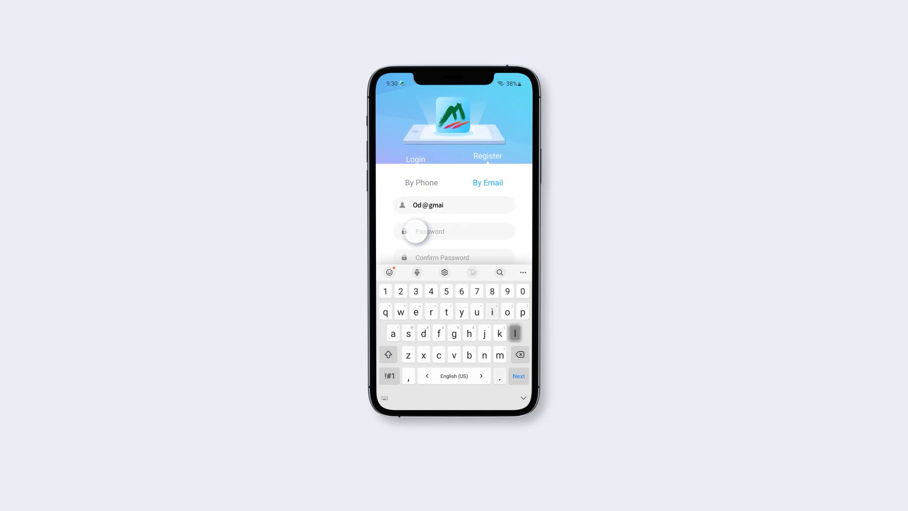
text(l.com)
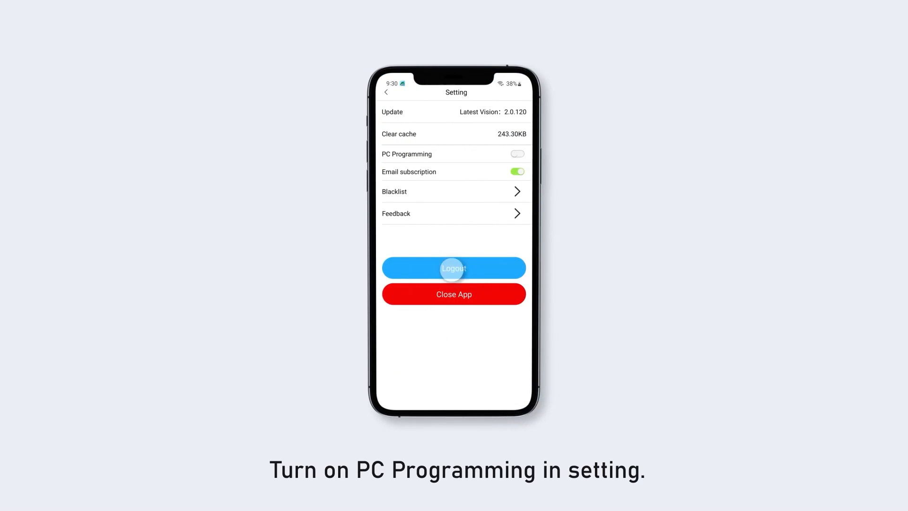
click(517, 154)
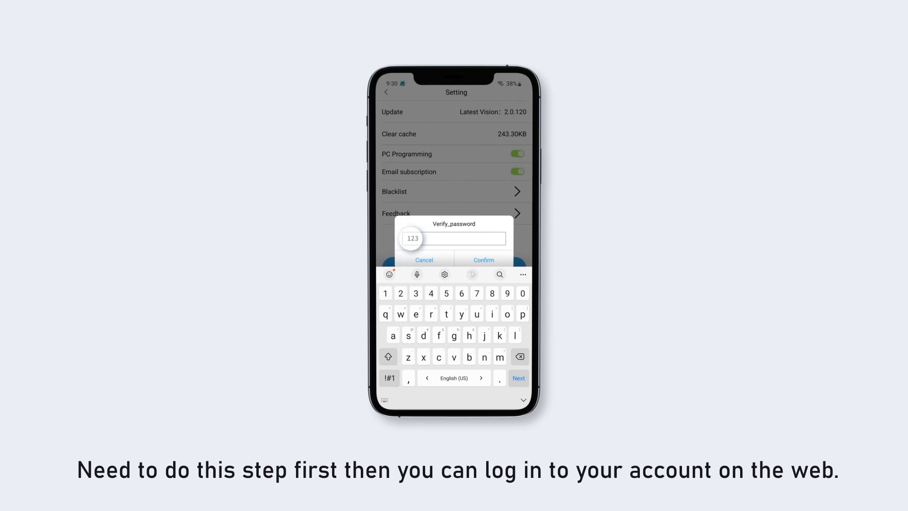
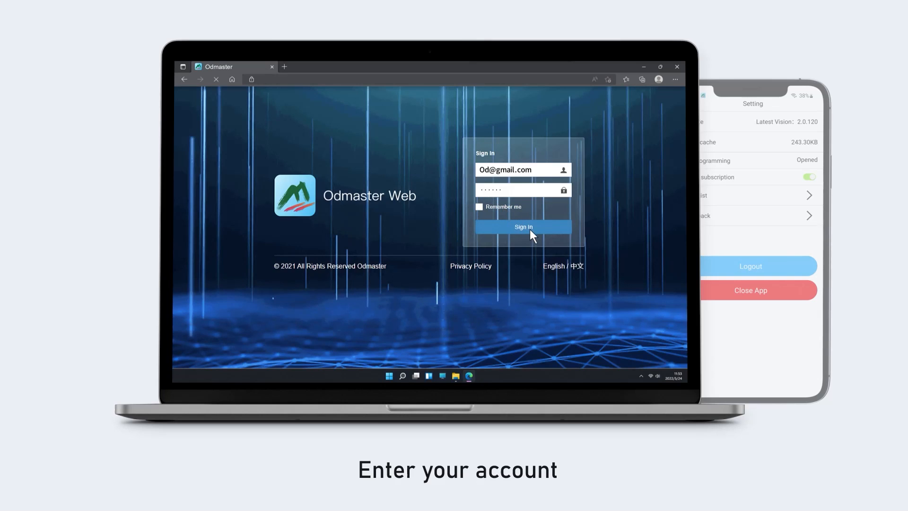
click(522, 226)
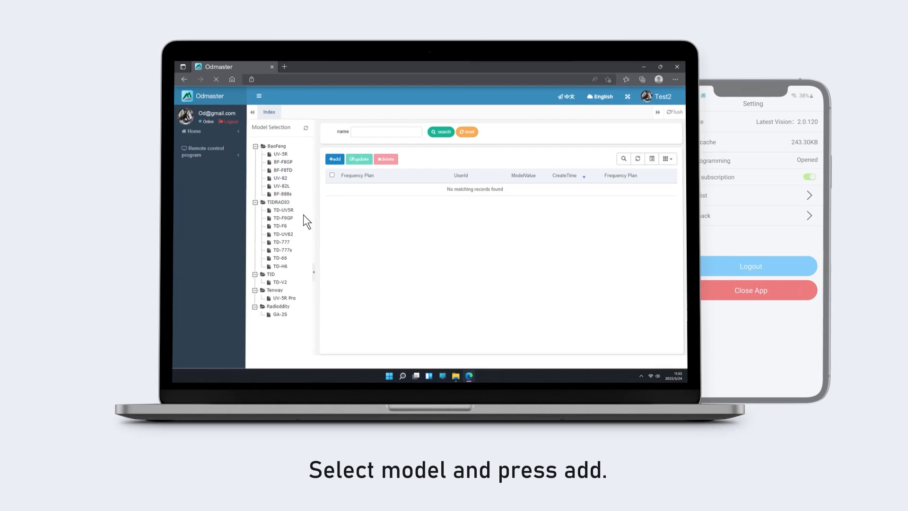
Add a TD-UV5R plan with channel 0 at 136.0 RX/TX, HIGH power and signal code 1
click(334, 158)
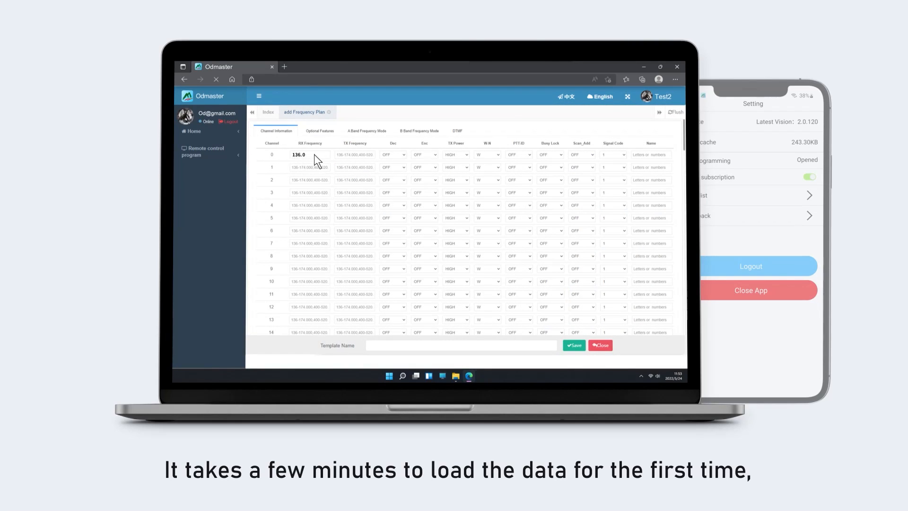
click(354, 155)
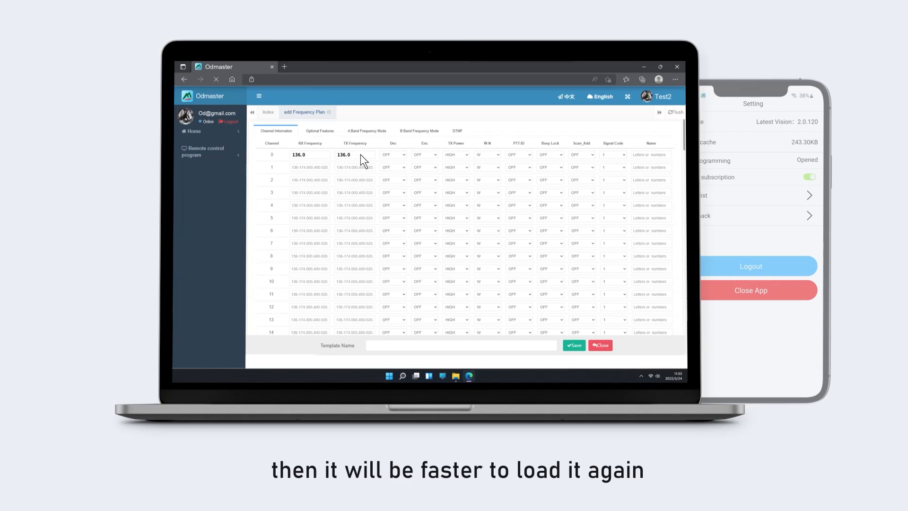
click(392, 155)
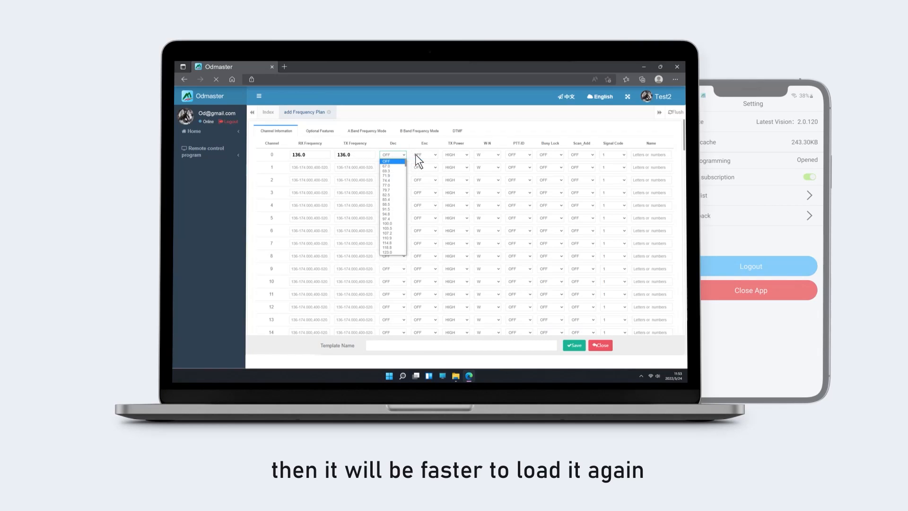
click(455, 155)
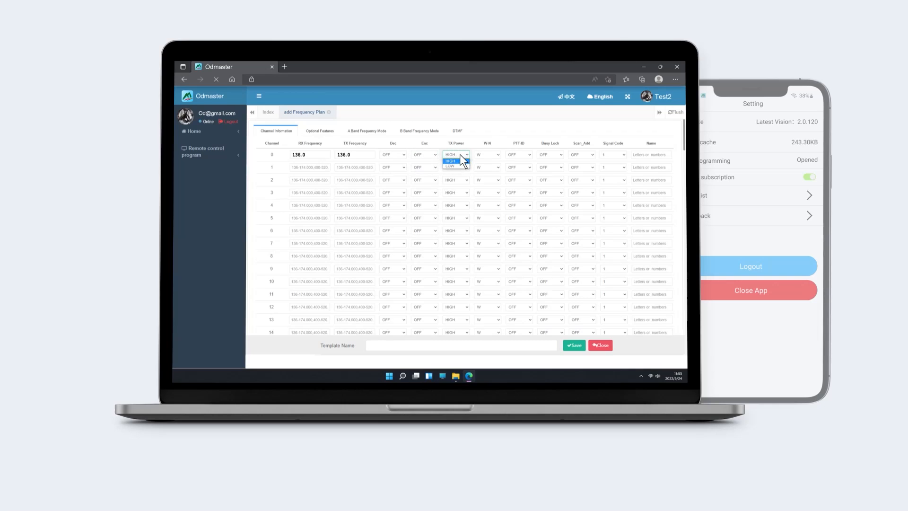
click(517, 154)
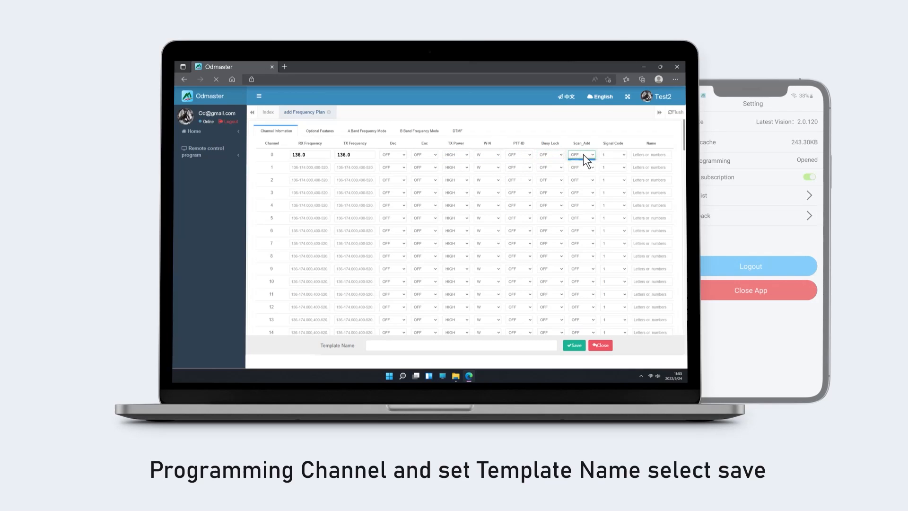
click(614, 154)
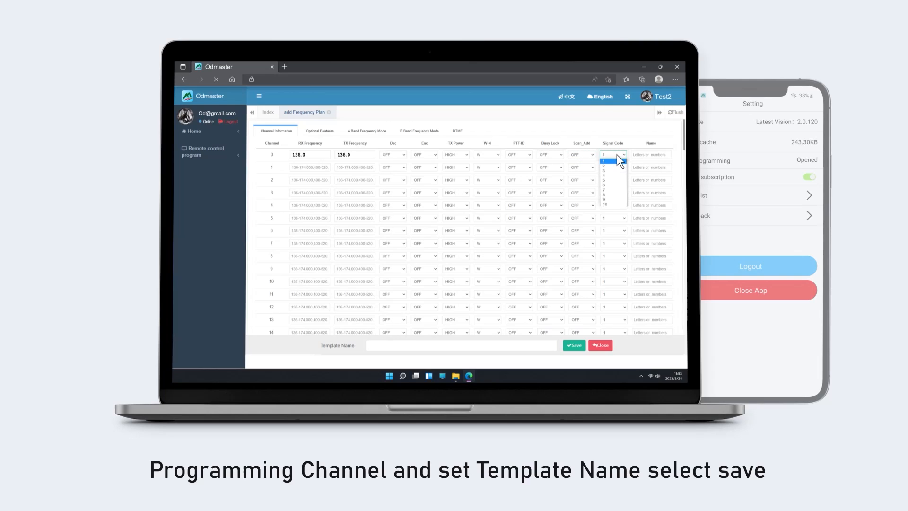
click(603, 160)
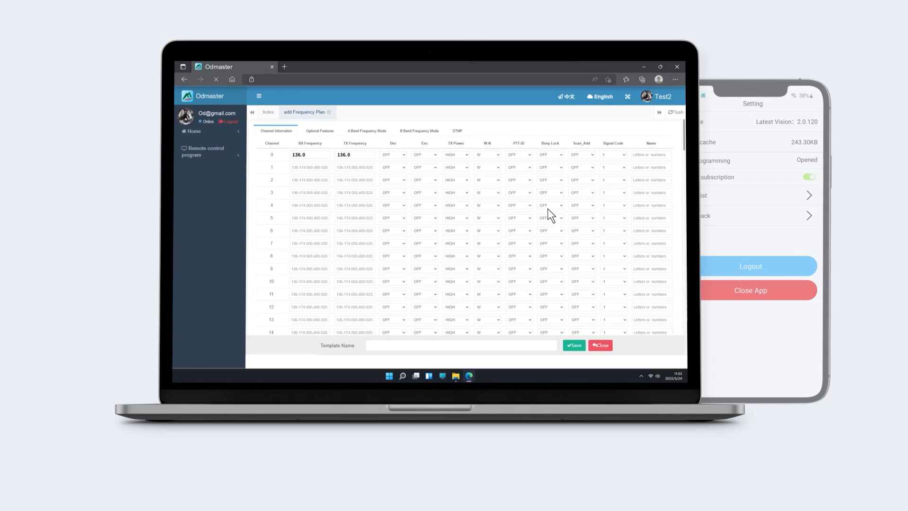
click(460, 346)
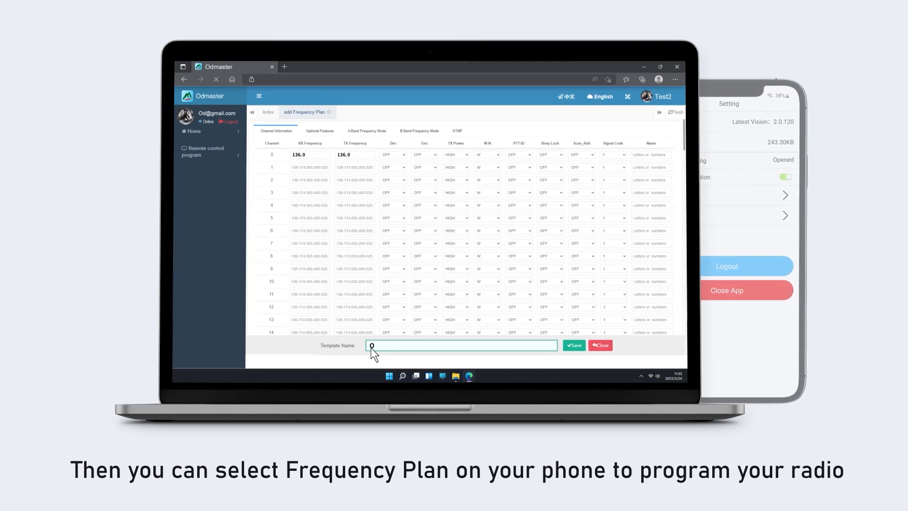
Save the frequency plan under the template name OK
click(573, 345)
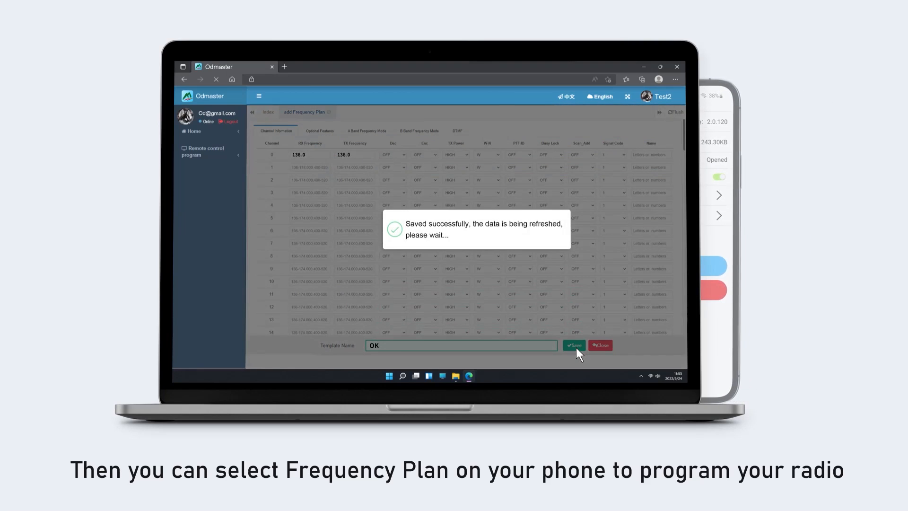
click(574, 345)
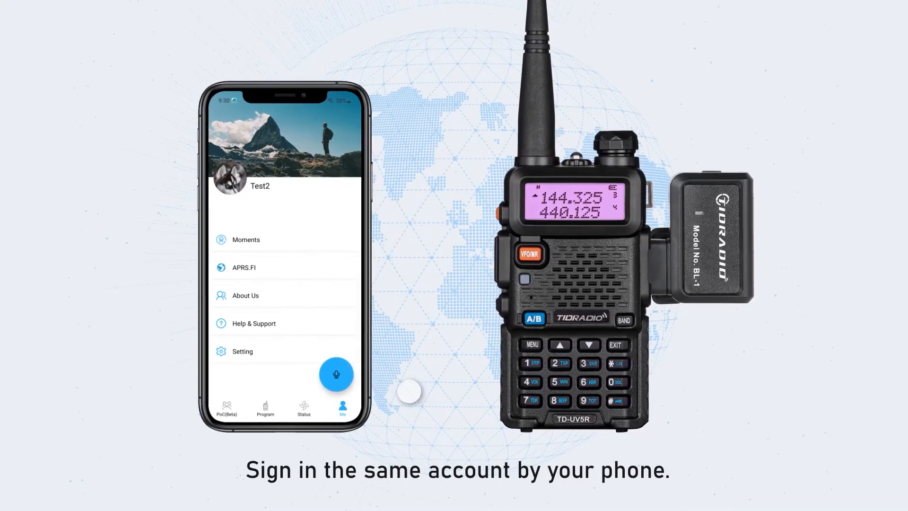
Select the TIDRADIO TD-UV5R model on the phone's programming page
click(265, 406)
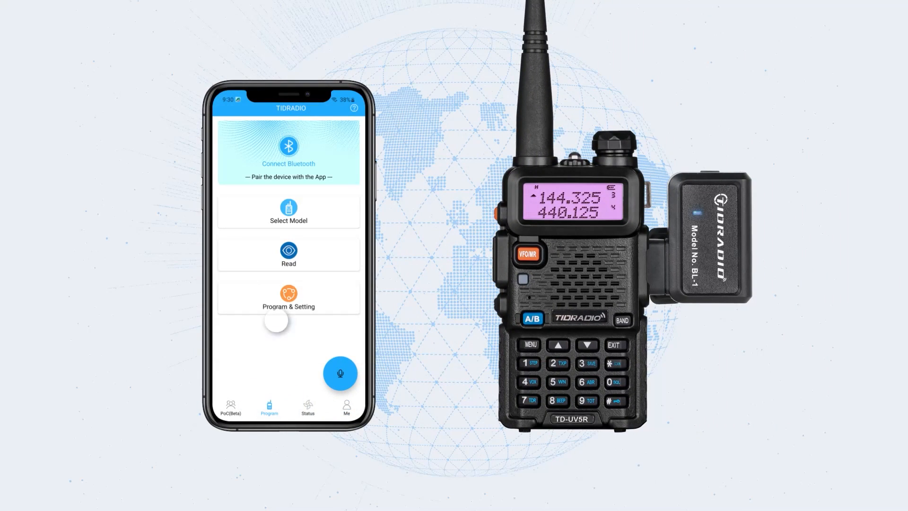
click(287, 211)
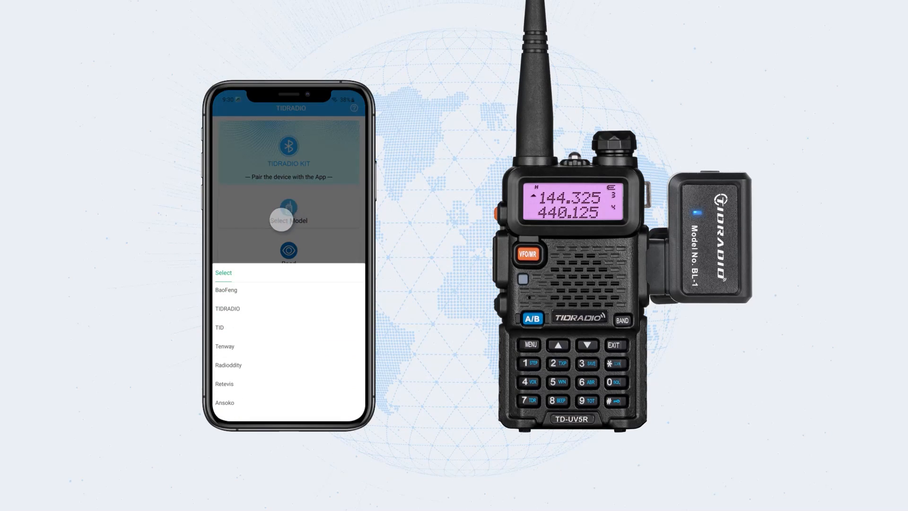
click(227, 308)
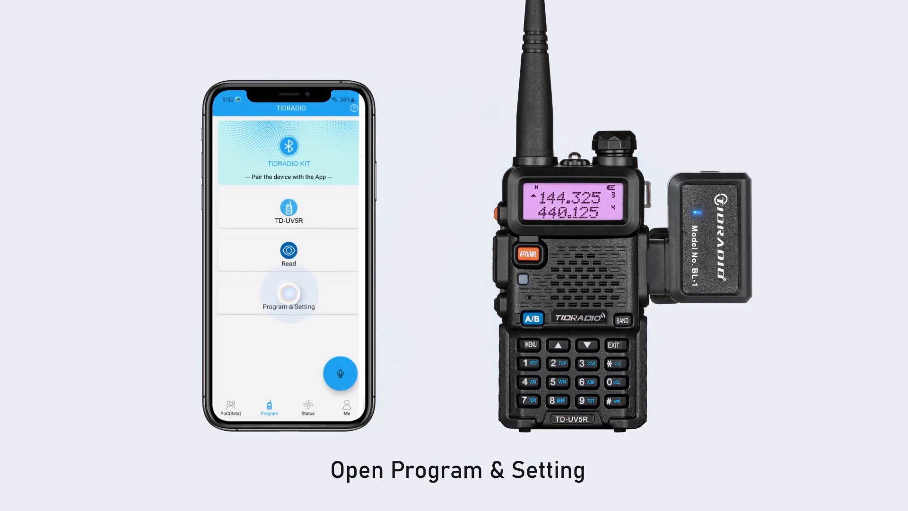
Write the OK plan's channel 0 (136.000 RX/TX) to the radio until Write Success
click(288, 292)
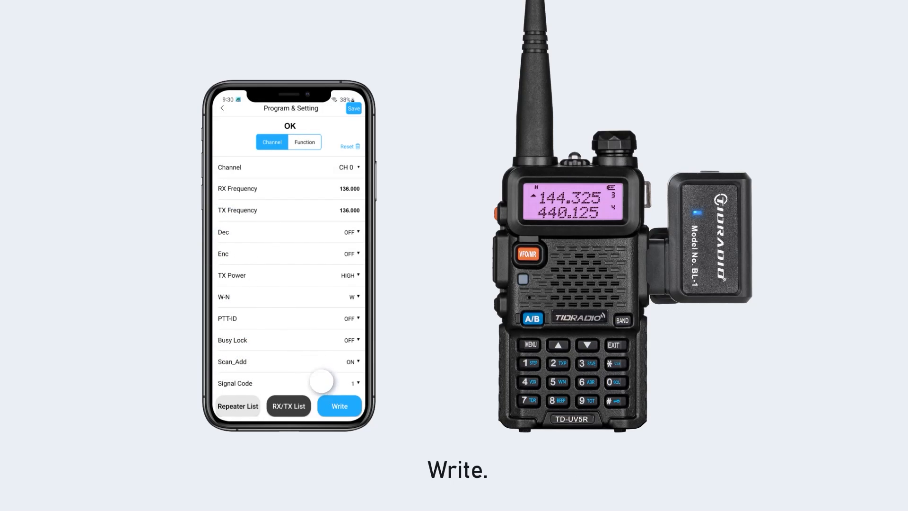
click(339, 406)
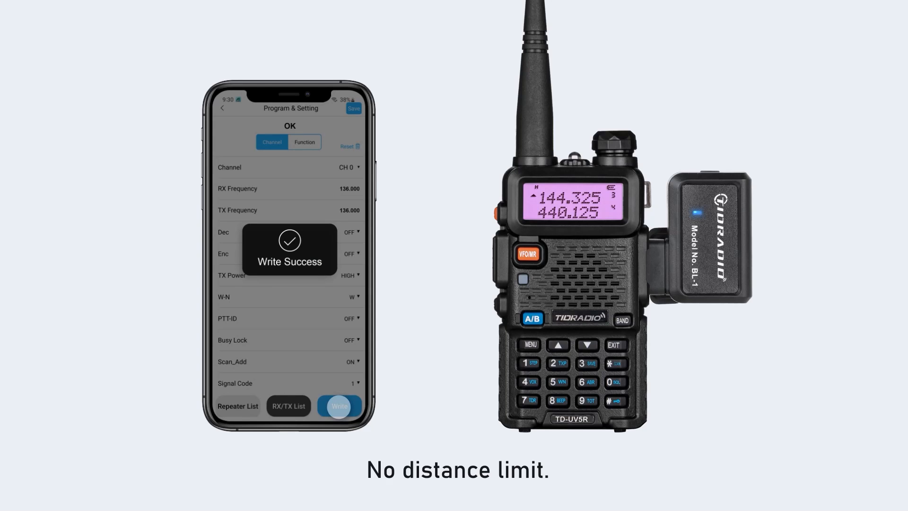